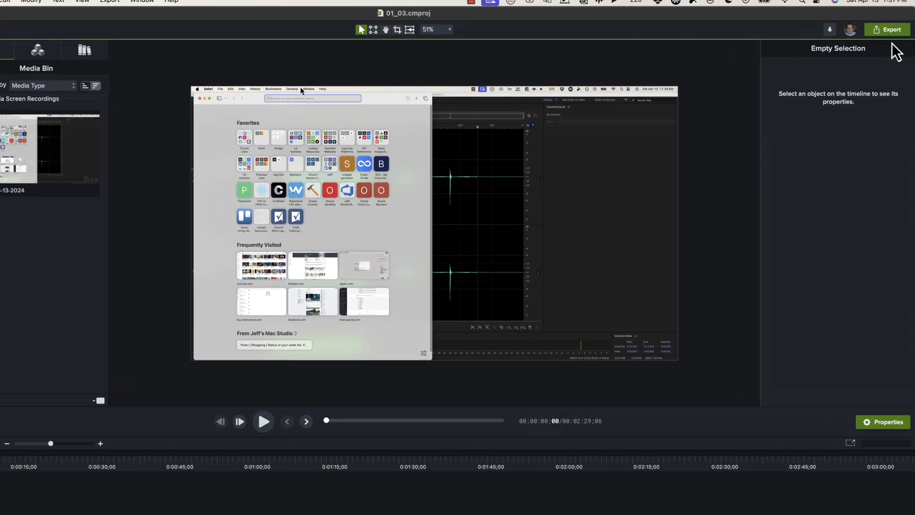
Export project 01_03 to Screencast, check its upload title, then go to the TechSmith site
{"action": "left_click", "coordinate": [886, 29]}
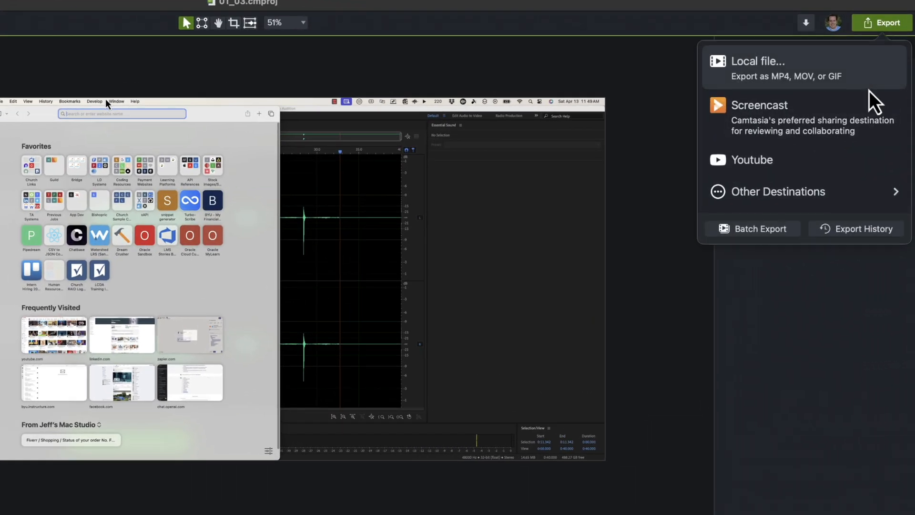
{"action": "mouse_move", "coordinate": [869, 104]}
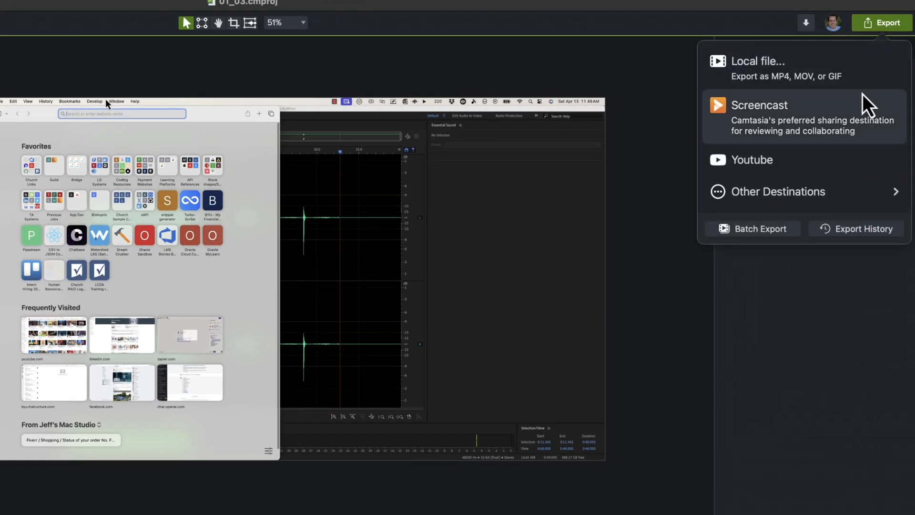
{"action": "left_click", "coordinate": [759, 117]}
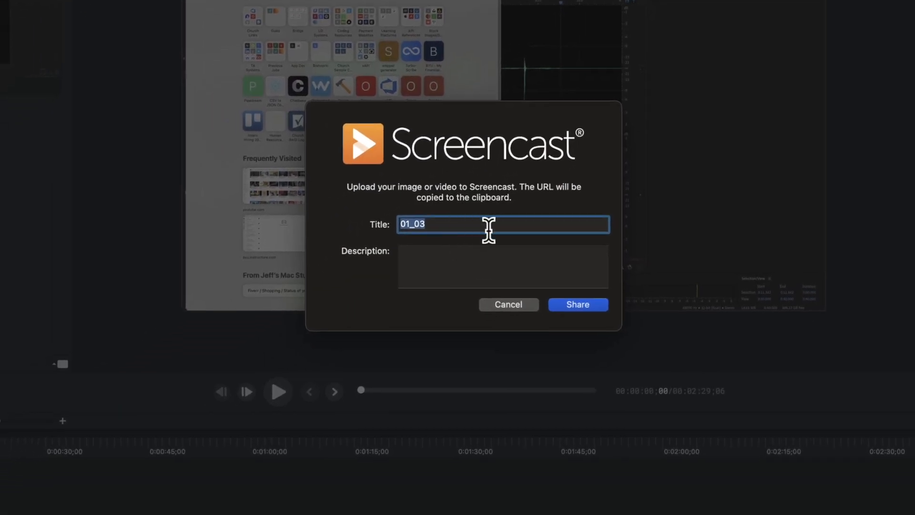
{"action": "left_click", "coordinate": [540, 224]}
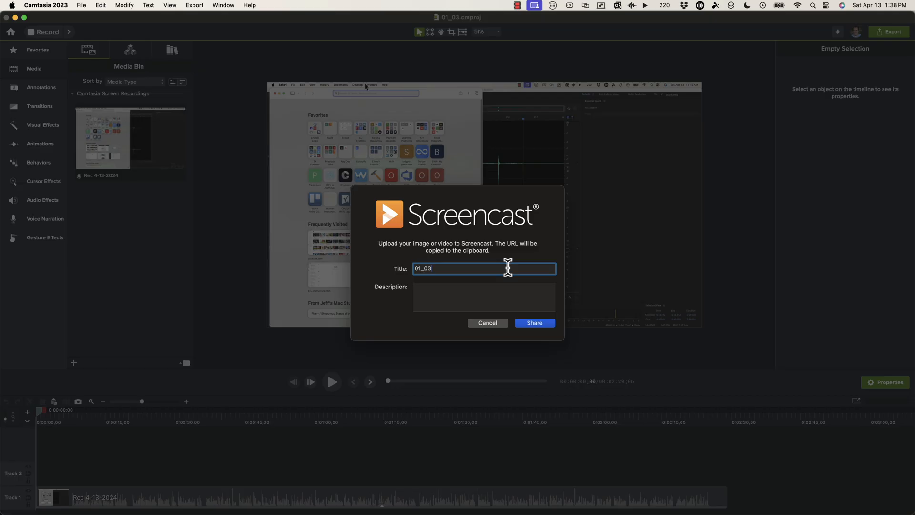
{"action": "left_click", "coordinate": [487, 322]}
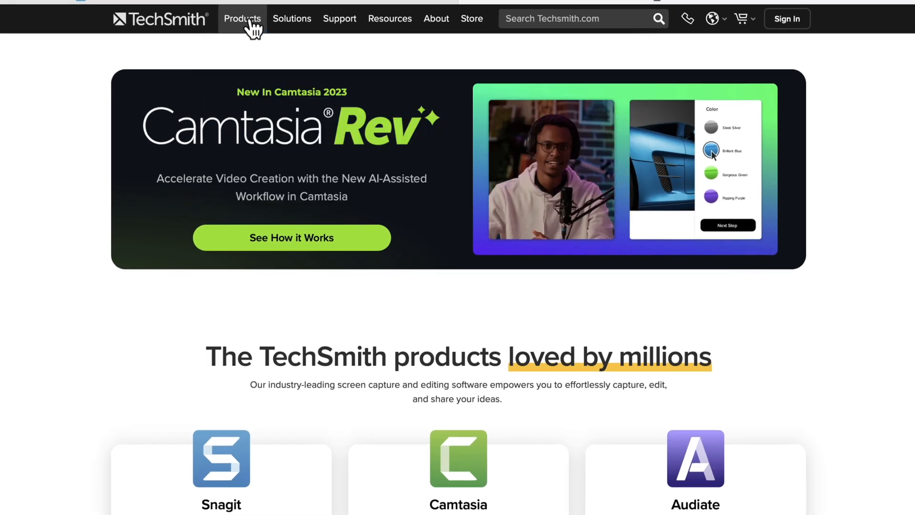
{"action": "mouse_move", "coordinate": [800, 32]}
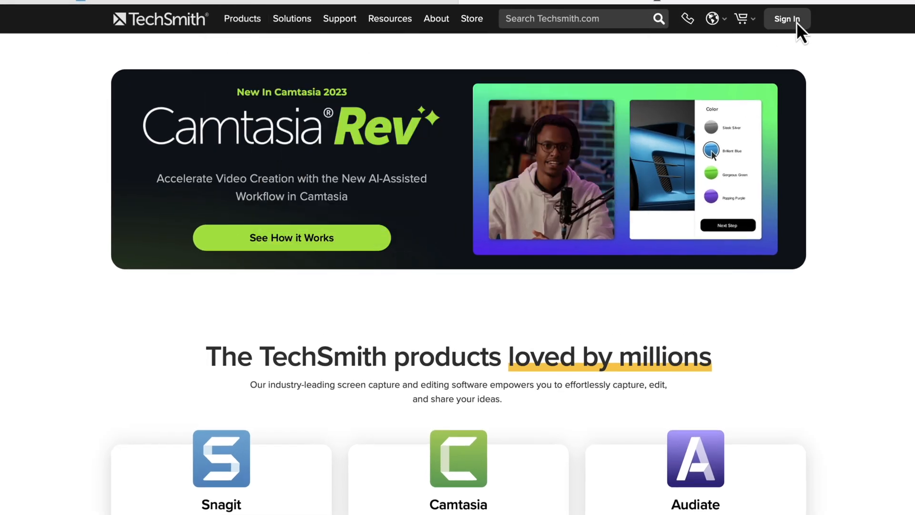
Sign in to TechSmith and browse the Screencast product page
{"action": "left_click", "coordinate": [242, 18]}
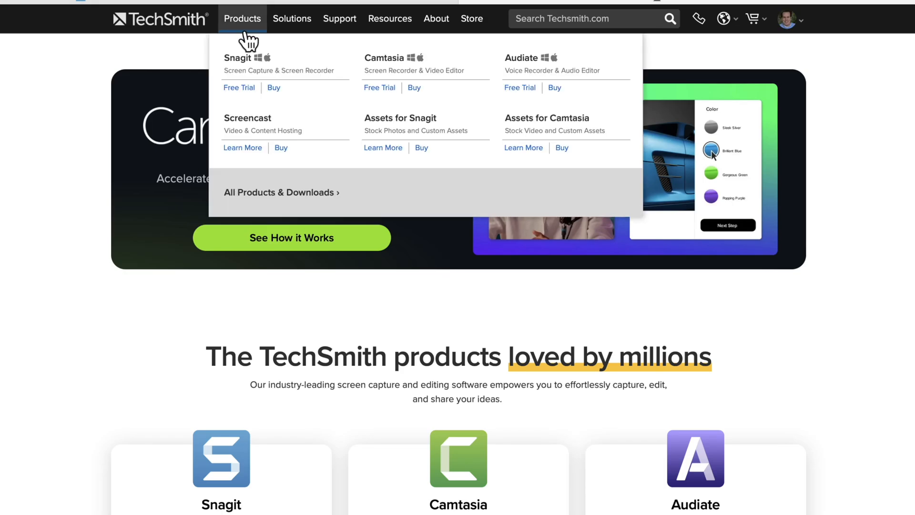
{"action": "left_click", "coordinate": [247, 118]}
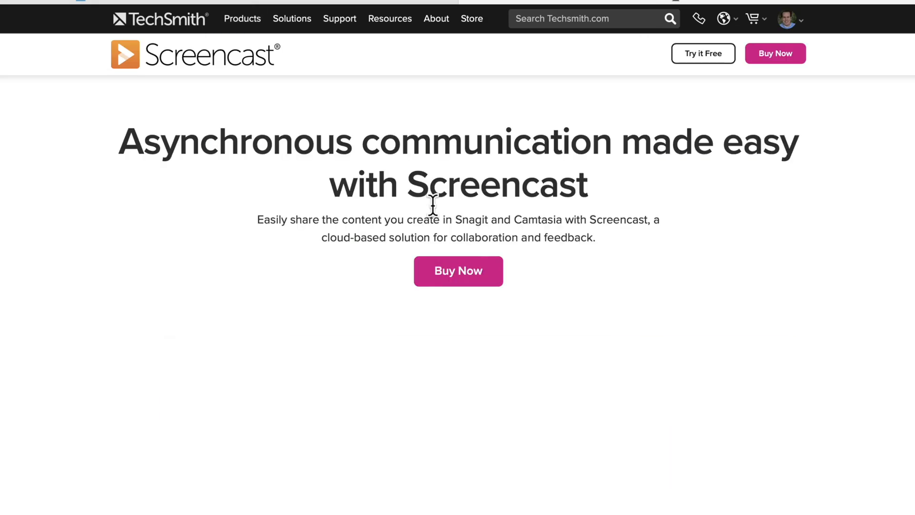
{"action": "scroll", "scroll_direction": "down", "scroll_amount": 3}
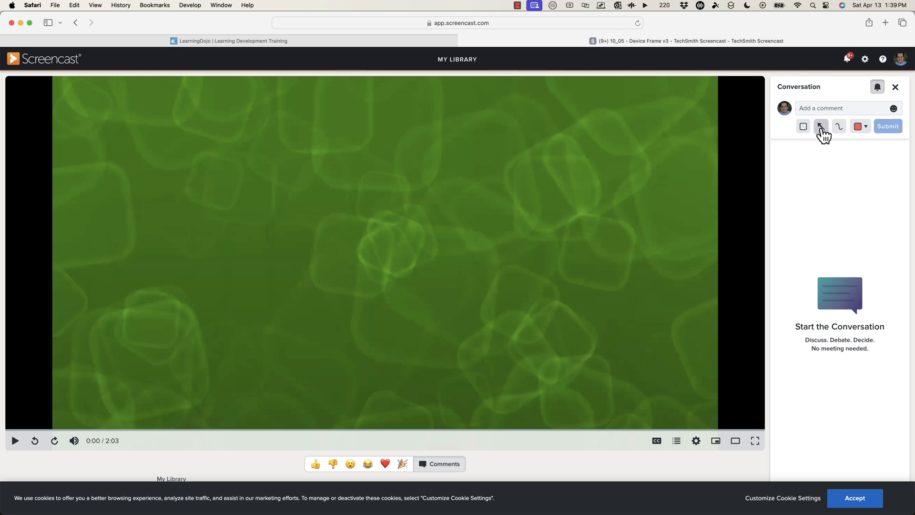
{"action": "mouse_move", "coordinate": [821, 126]}
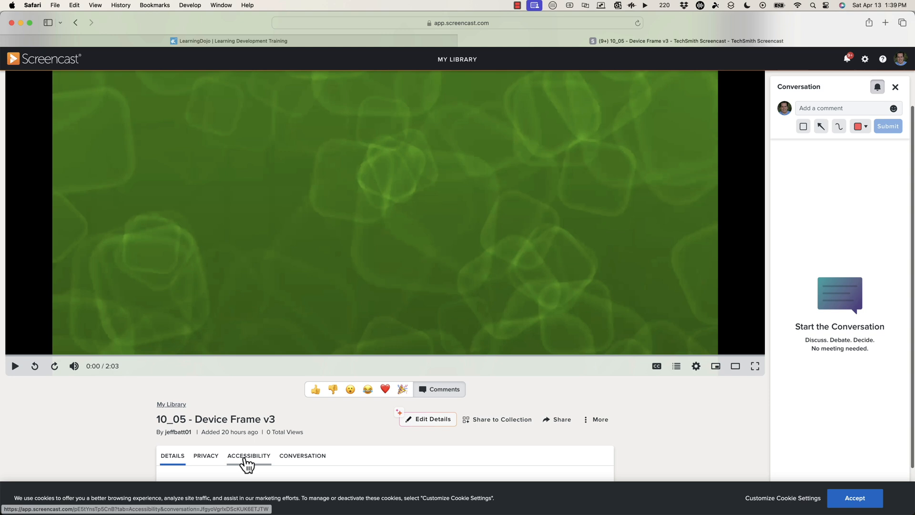
Review the Accessibility details of '10_05 - Device Frame v3'
{"action": "left_click", "coordinate": [302, 455]}
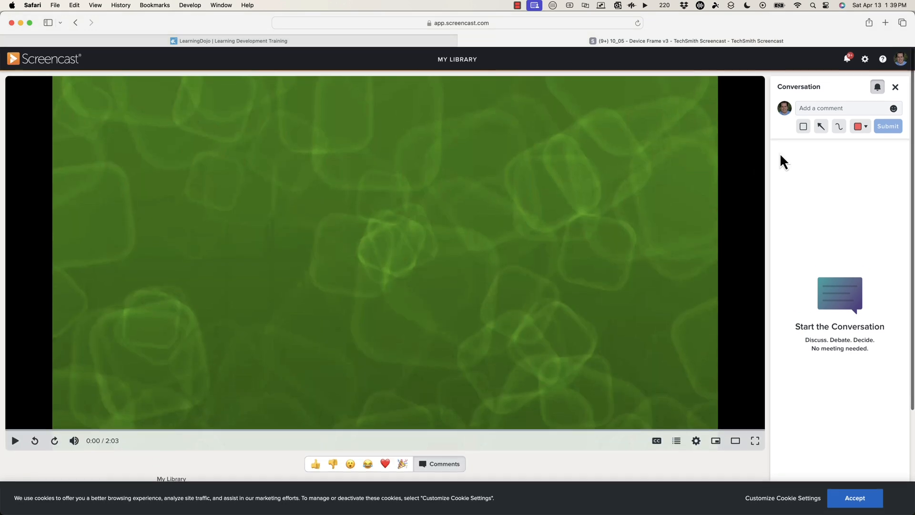
Post the comment 'Change the title' at 00:05 in the video conversation
{"action": "left_click", "coordinate": [843, 108]}
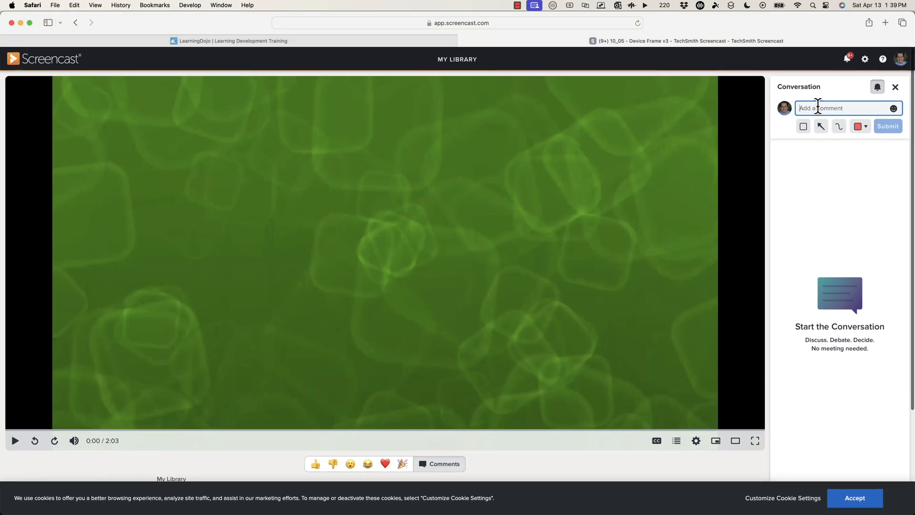
{"action": "left_click", "coordinate": [15, 440]}
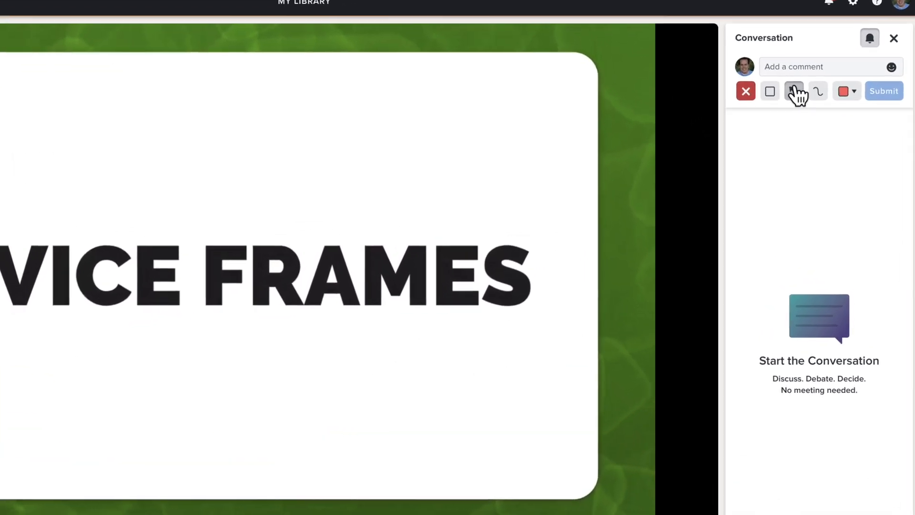
{"action": "type", "text": "CH"}
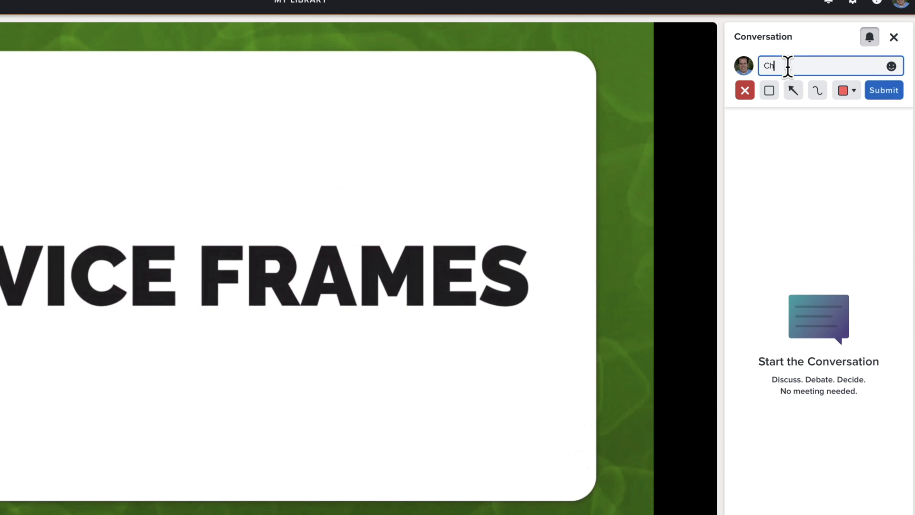
{"action": "key", "text": "Backspace"}
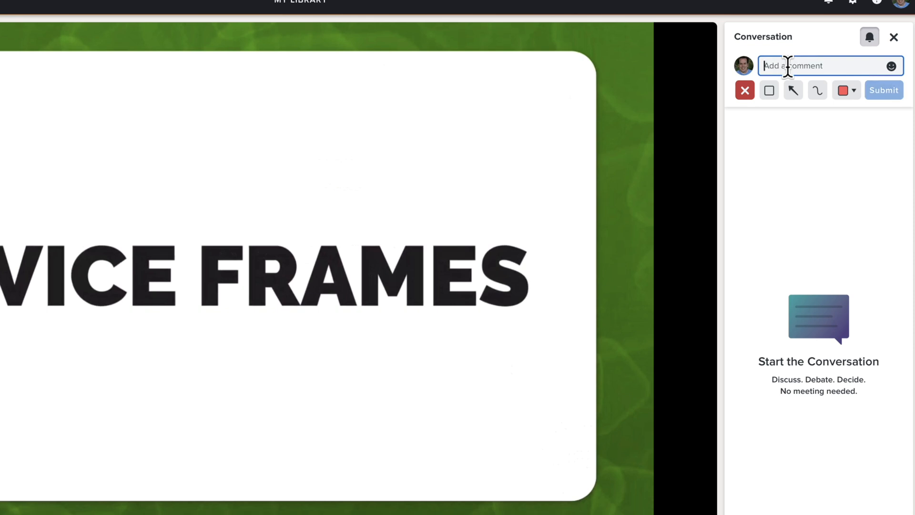
{"action": "left_click", "coordinate": [883, 90]}
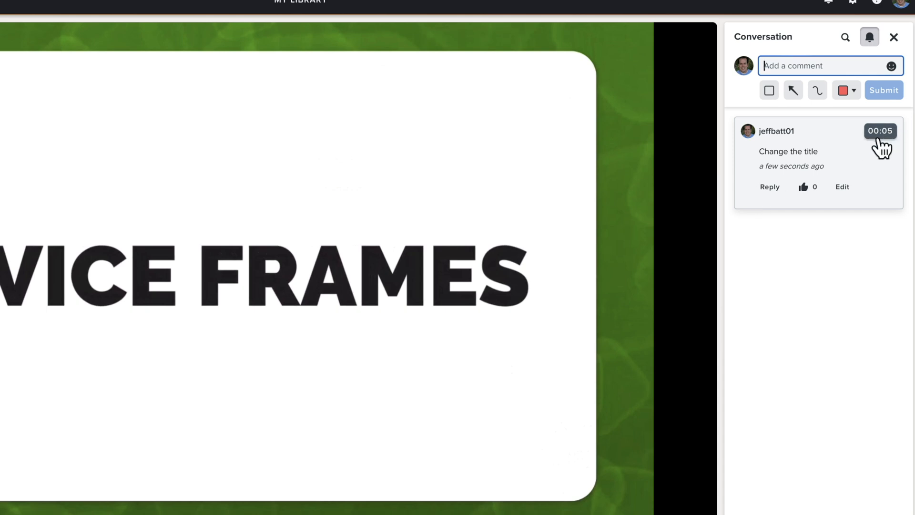
{"action": "mouse_move", "coordinate": [882, 137]}
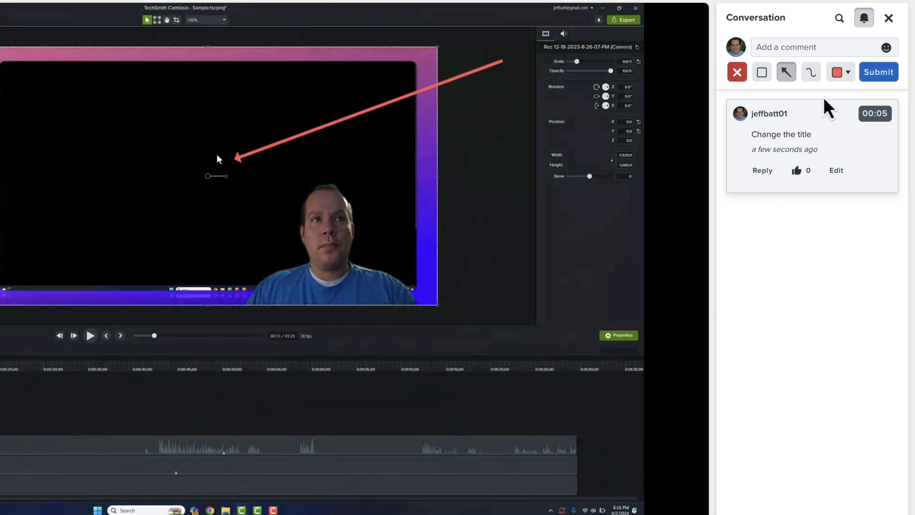
Draw a red box over the frame at 00:10 for the 'Change this' comment
{"action": "type", "text": "c"}
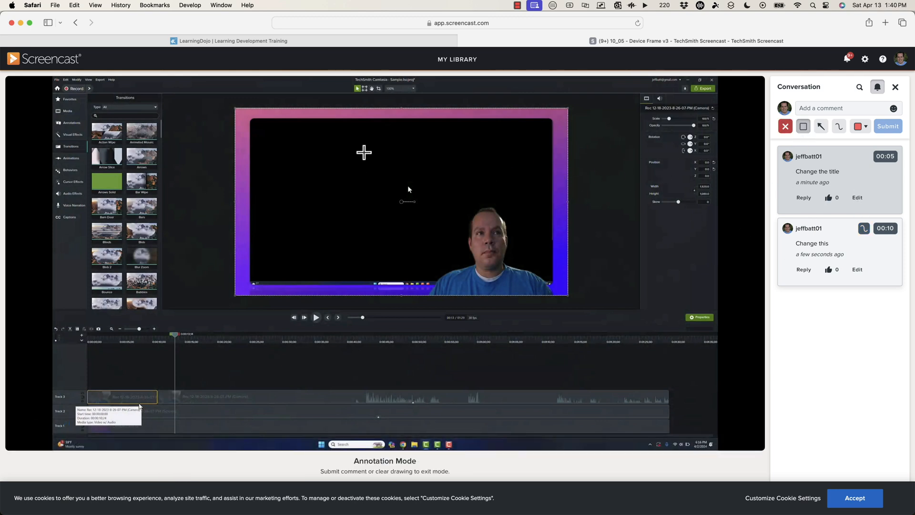
{"action": "left_click_drag", "start_coordinate": [364, 153], "coordinate": [512, 257]}
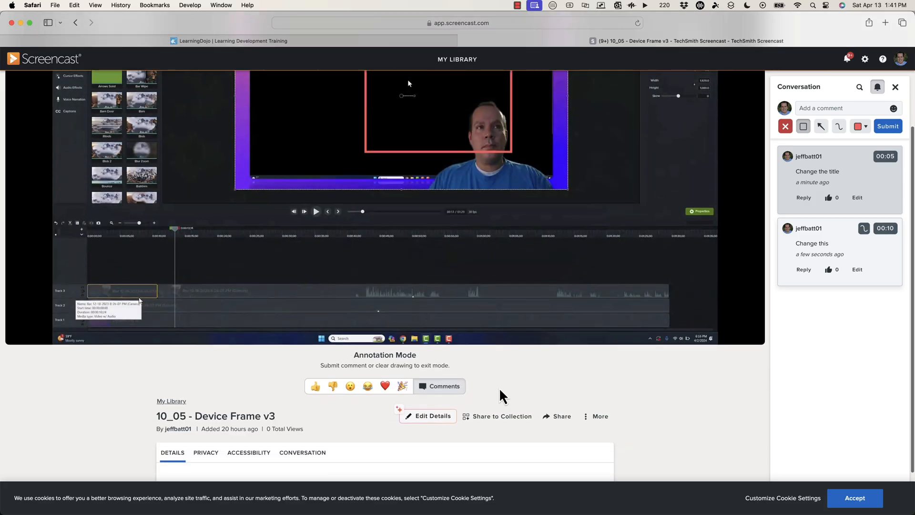
{"action": "left_click", "coordinate": [562, 416]}
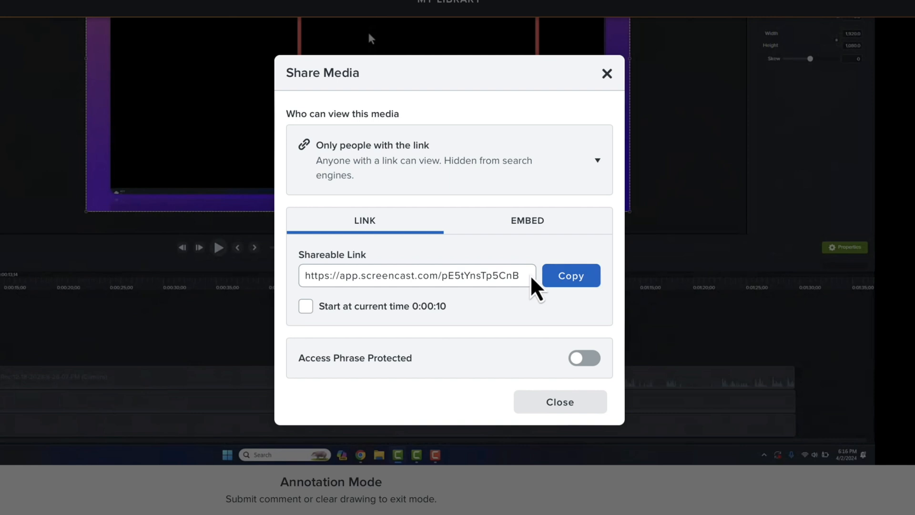
{"action": "left_click", "coordinate": [526, 220]}
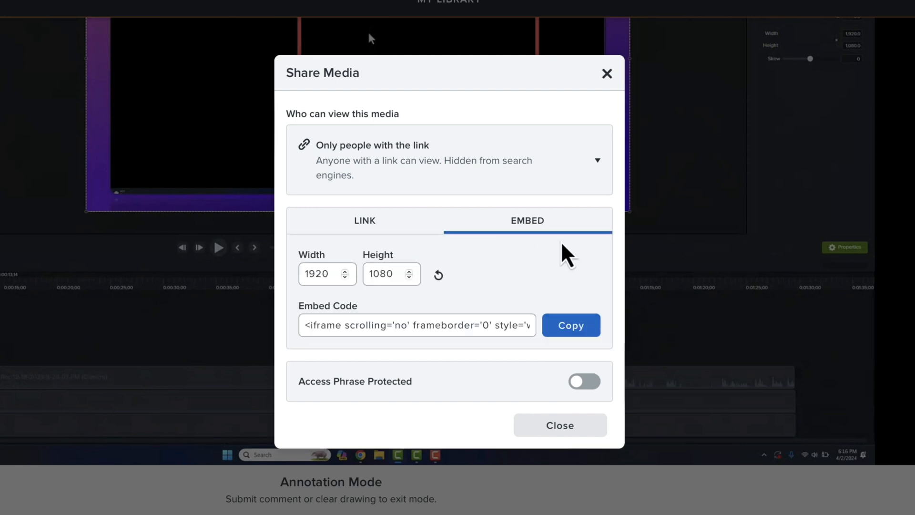
{"action": "mouse_move", "coordinate": [576, 264]}
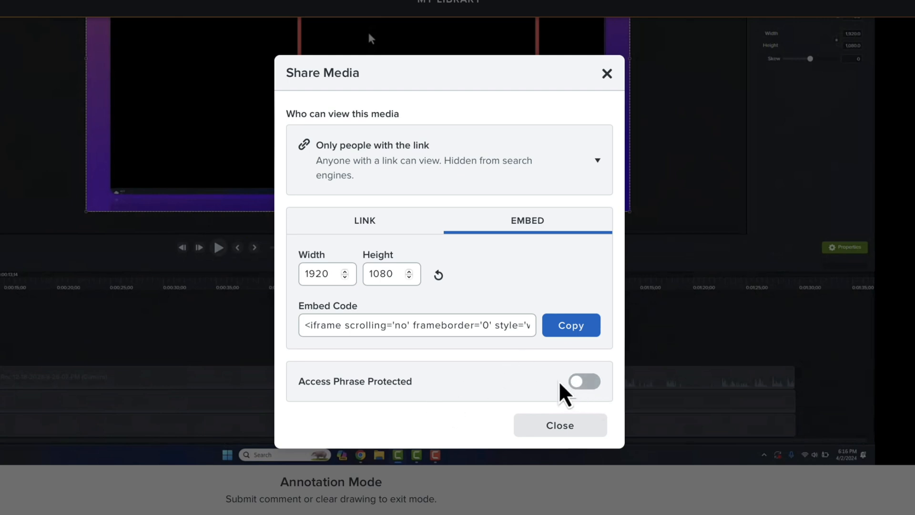
{"action": "left_click", "coordinate": [560, 425]}
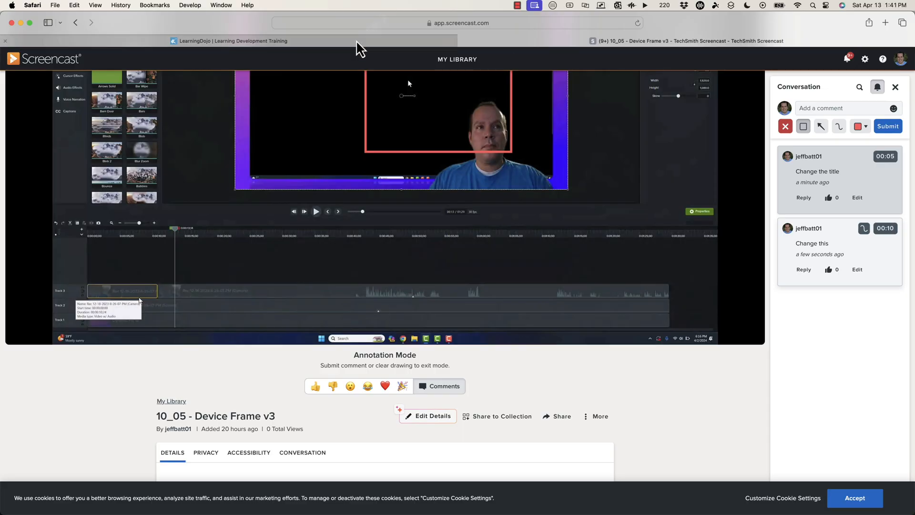
Go to the LearningDojo tab and open its Templates page
{"action": "left_click", "coordinate": [229, 41]}
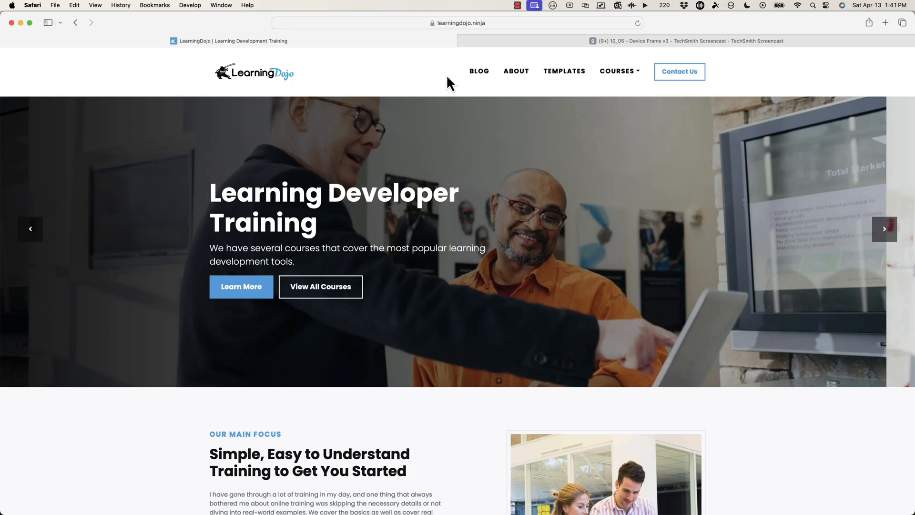
{"action": "left_click", "coordinate": [478, 70]}
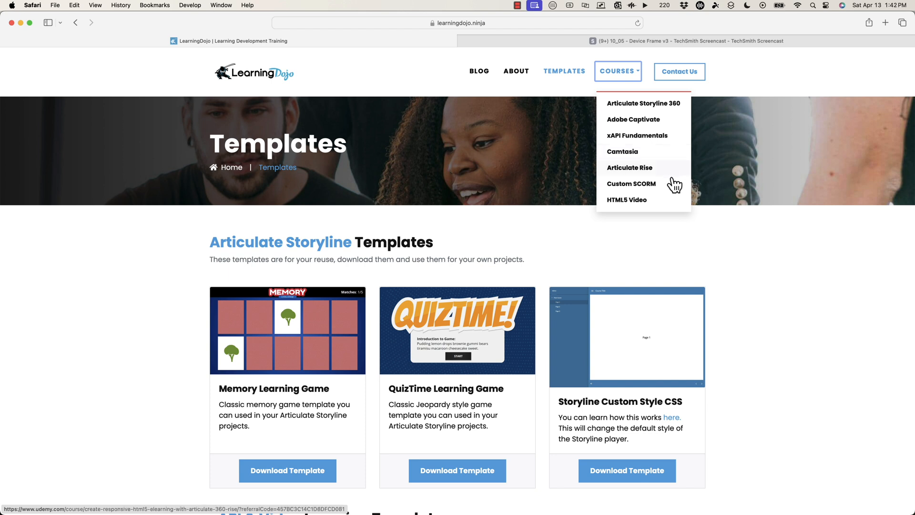
{"action": "mouse_move", "coordinate": [724, 197]}
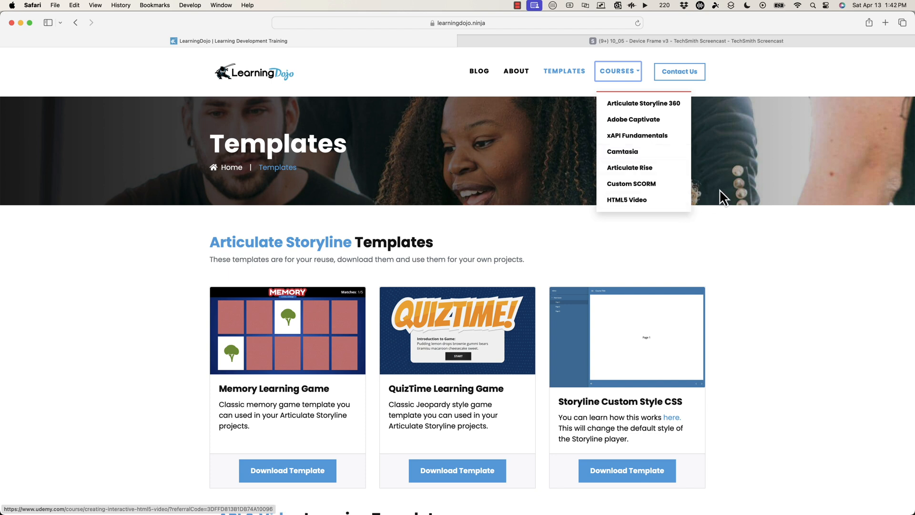